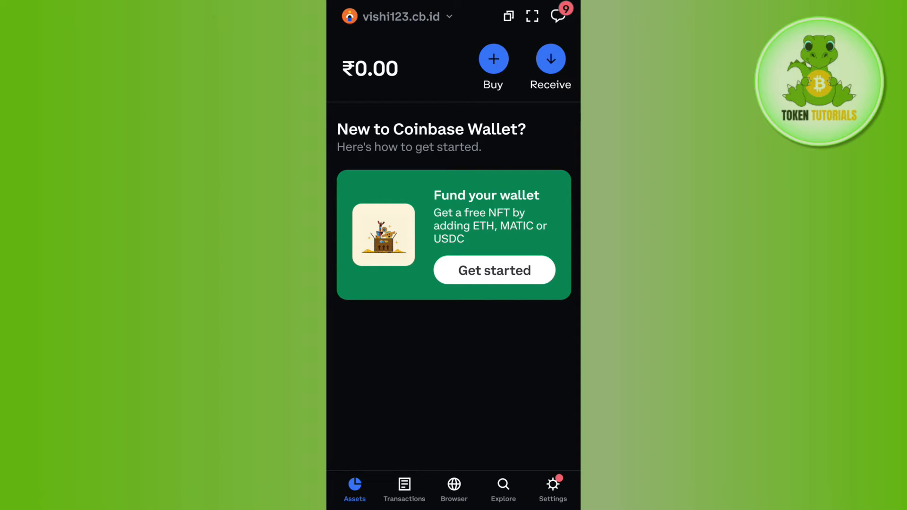
Open the wallet's dapp browser and scroll down to the Top dapps list showing Uniswap.
{"action": "left_click", "coordinate": [454, 487]}
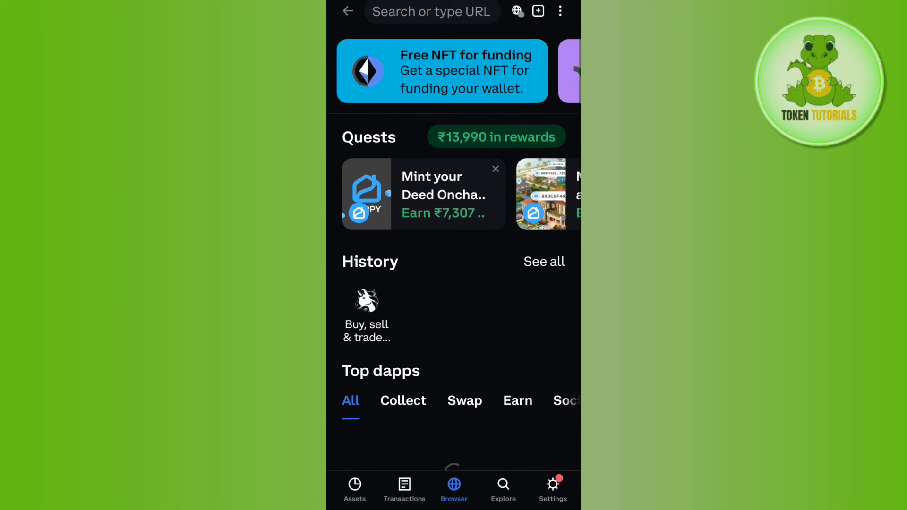
{"action": "scroll", "scroll_direction": "down", "scroll_amount": 3}
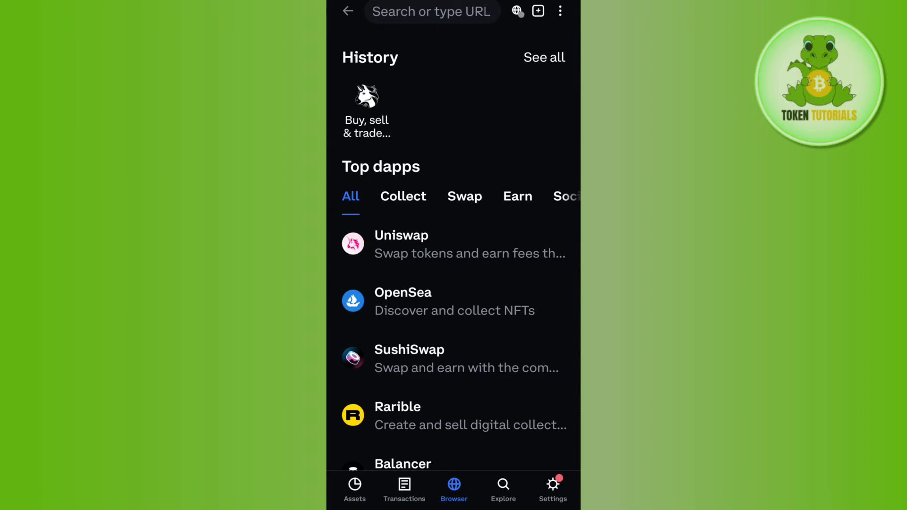
{"action": "scroll", "scroll_direction": "down", "scroll_amount": 3}
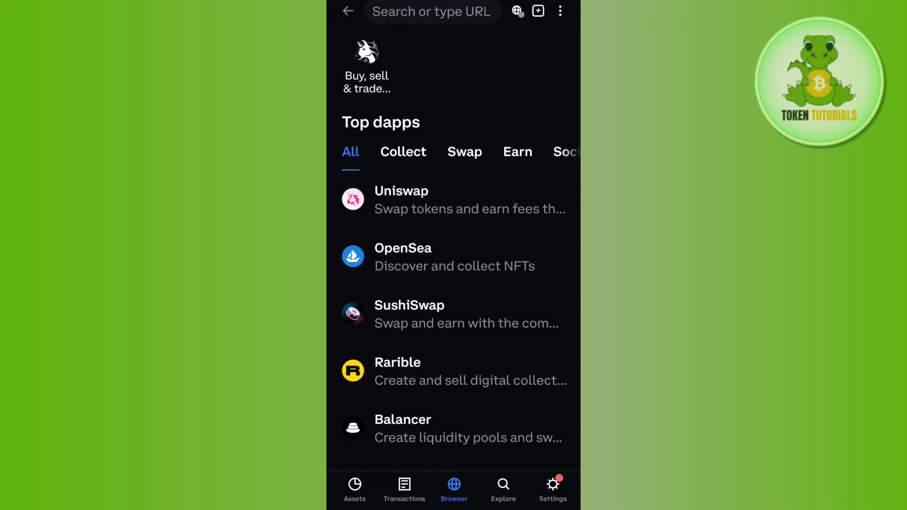
{"action": "scroll", "scroll_direction": "down", "scroll_amount": 3}
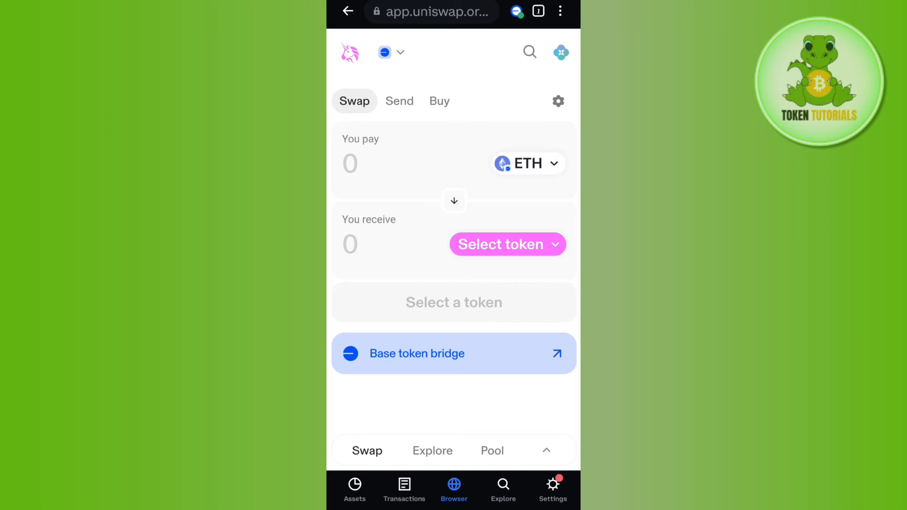
Open Uniswap's connected-wallet panel showing a $0.00 balance and no tokens.
{"action": "left_click", "coordinate": [560, 52]}
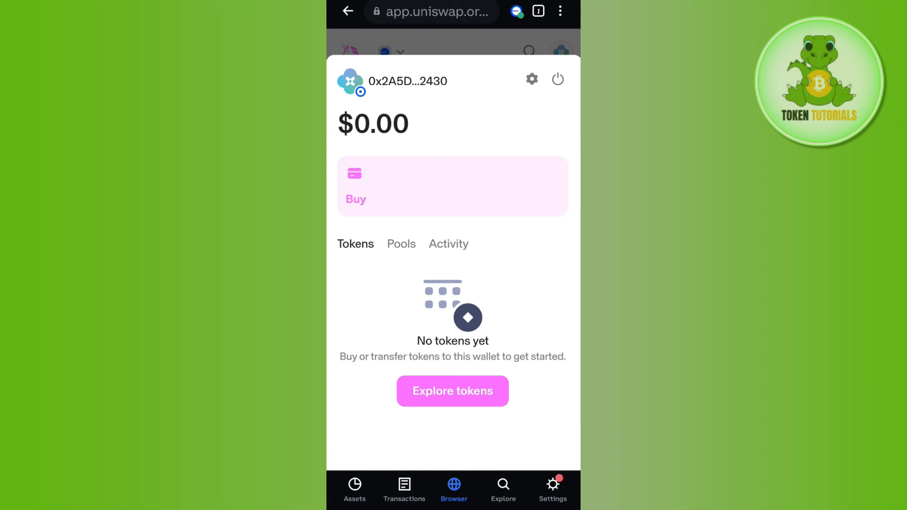